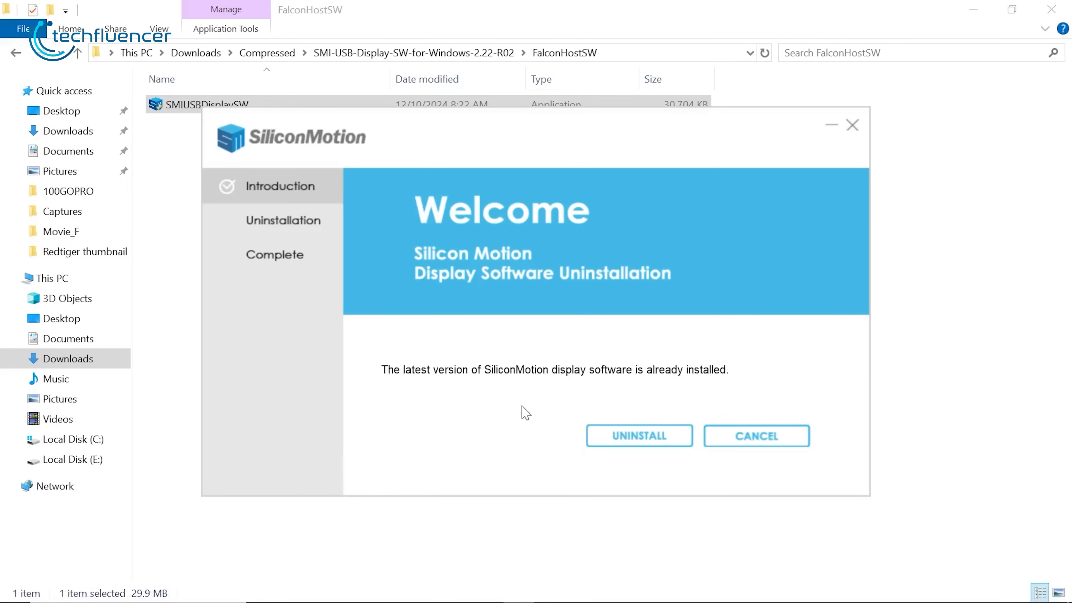
mouse_move(292, 215)
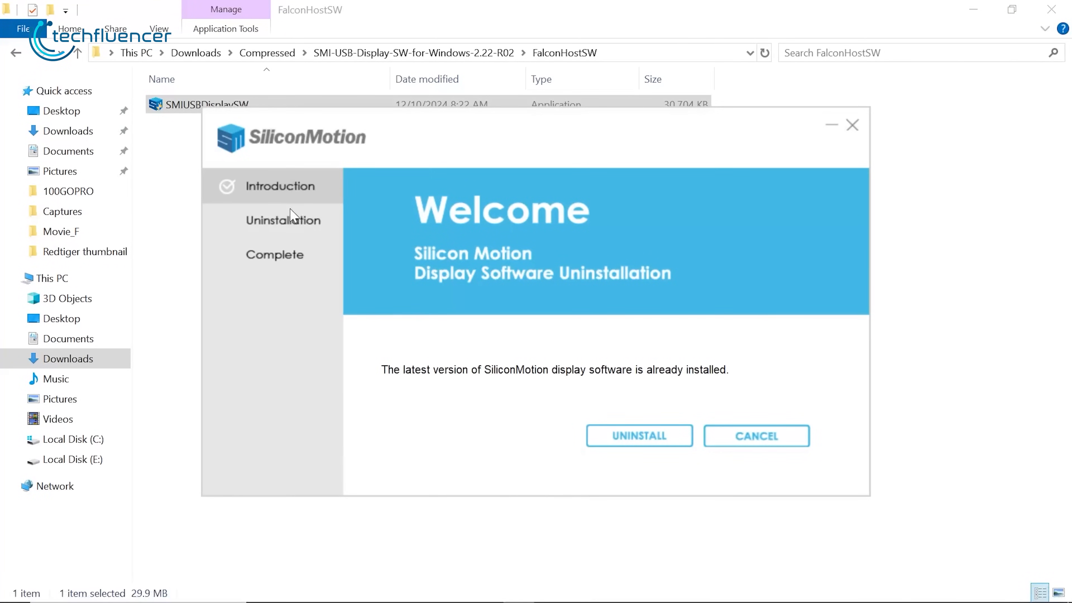